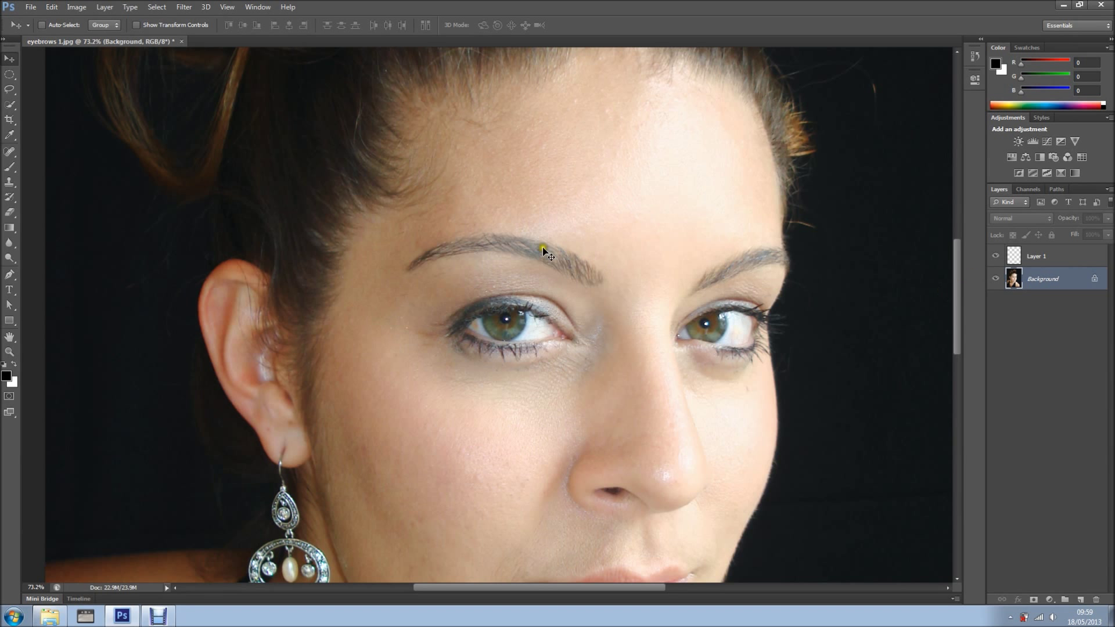
- Start a Pen-tool outline with anchor points at the left eyebrow's outer and inner ends
click(995, 256)
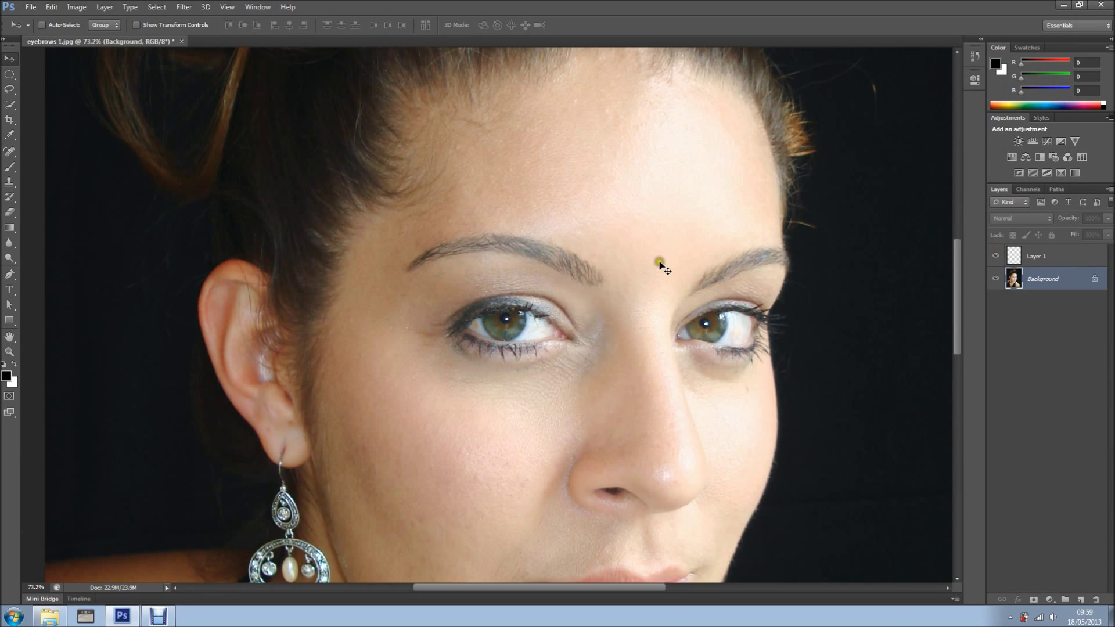
click(994, 256)
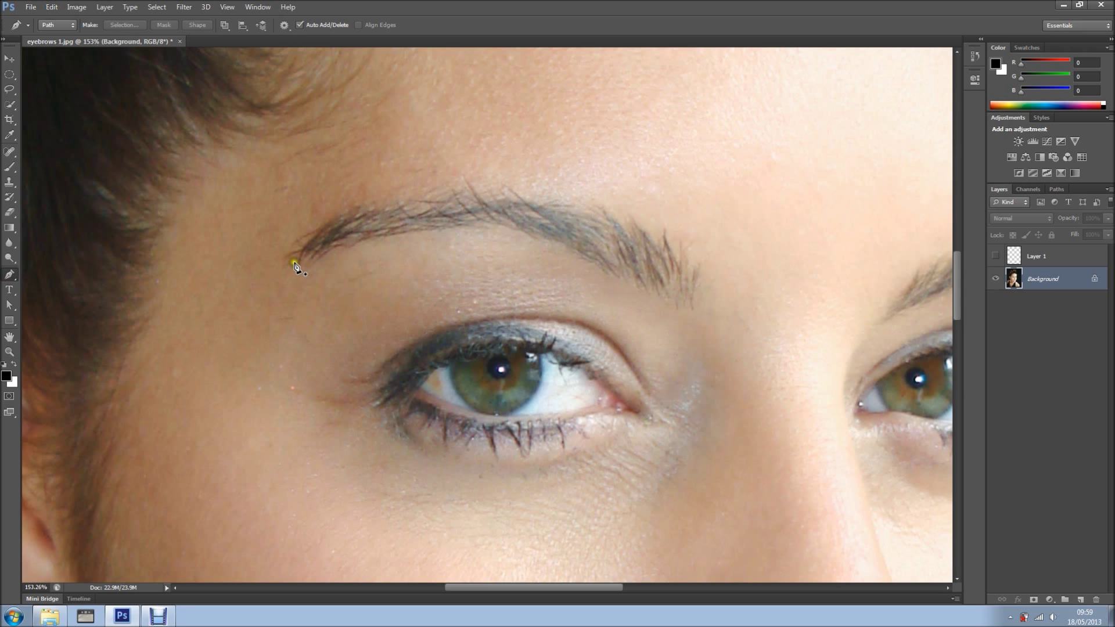
click(306, 229)
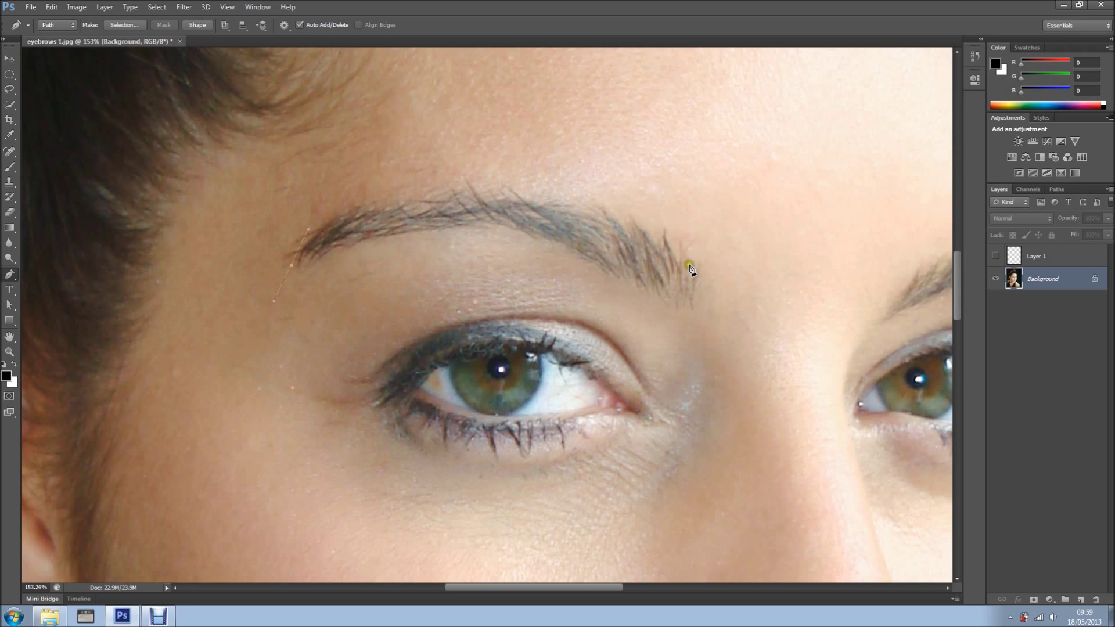
click(752, 301)
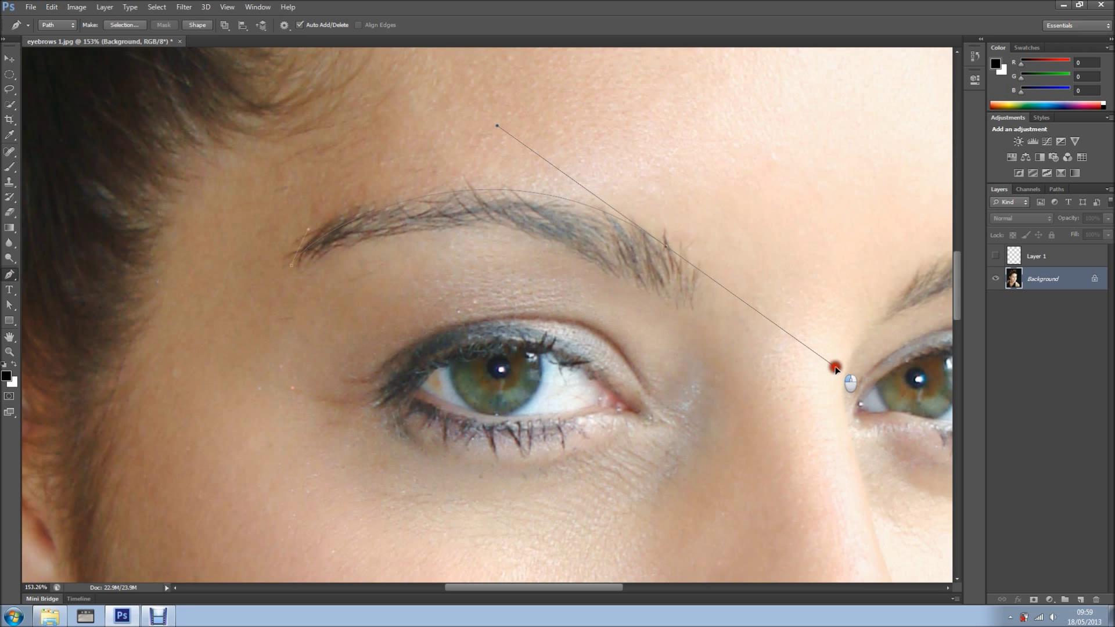
- Curve the outline along the eyebrow arch and close the path at the outer end
drag(835, 368, 844, 362)
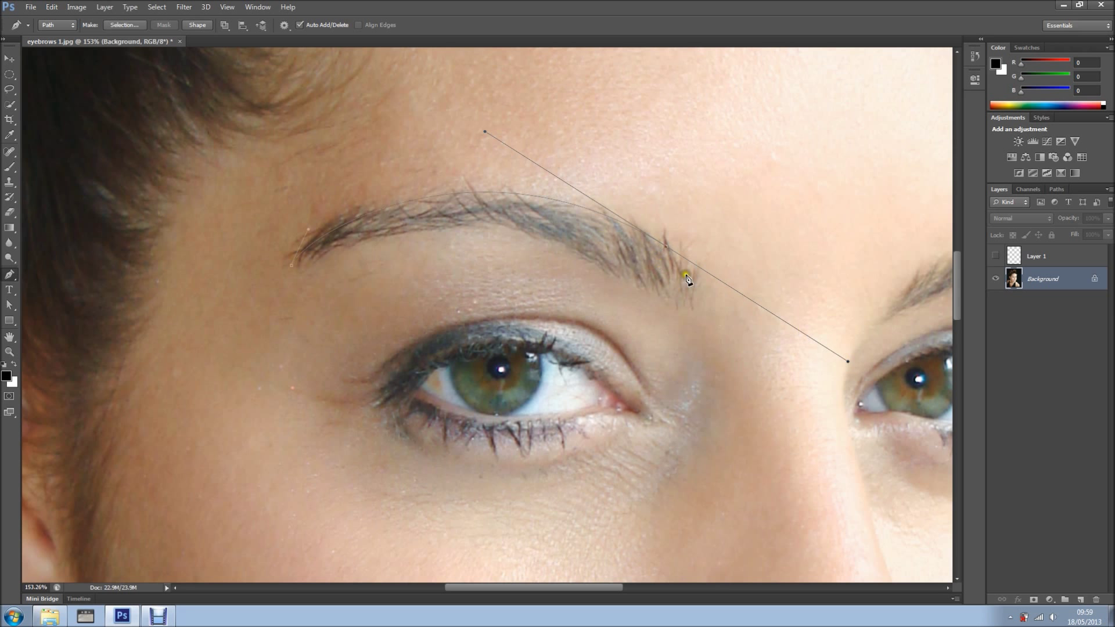
drag(686, 278, 619, 280)
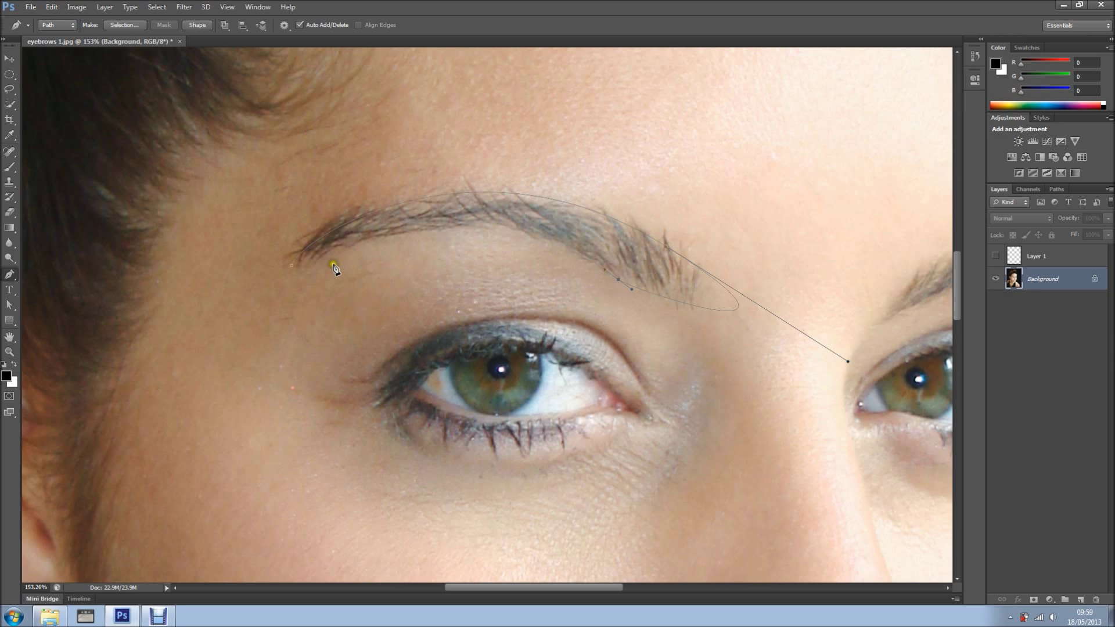
click(230, 329)
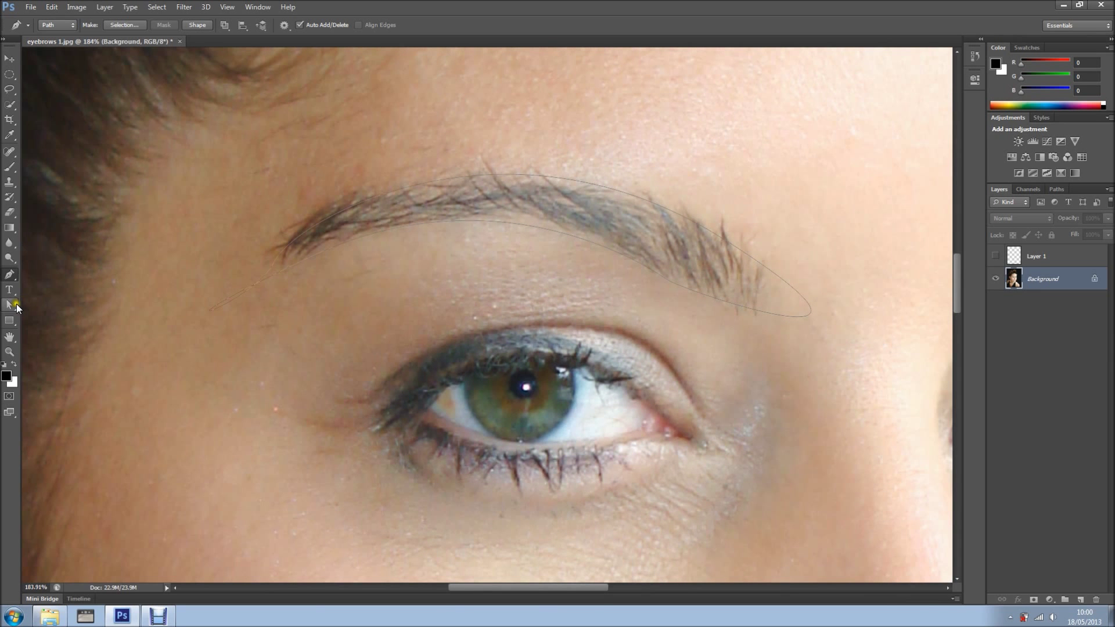
- Adjust anchor handles with Direct Selection so the path hugs the brow's underside, tapered tail and arch
click(9, 305)
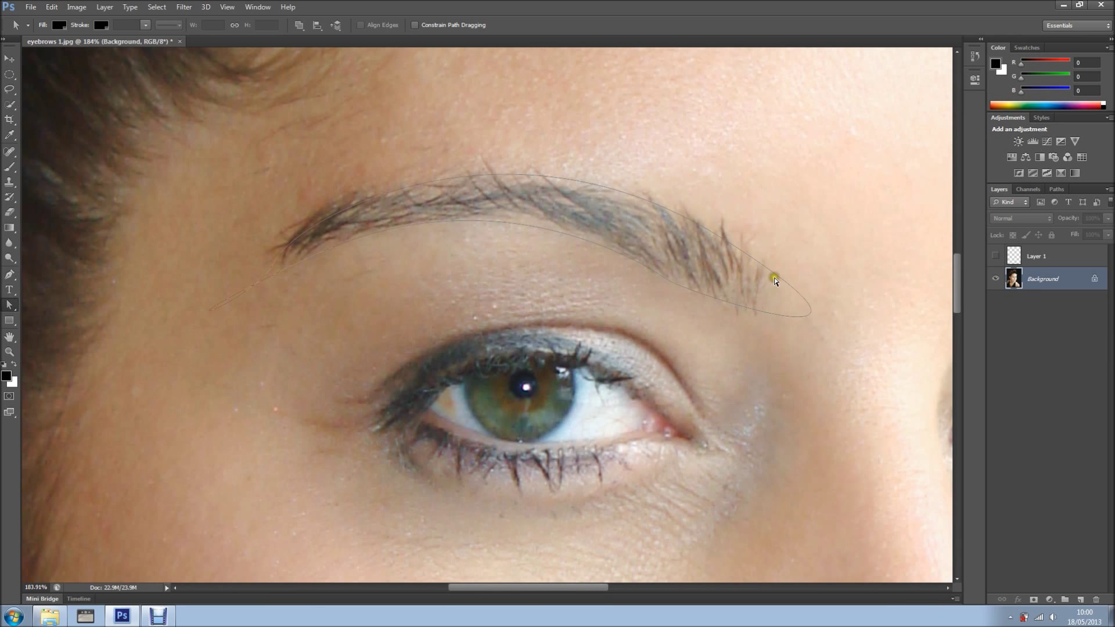
drag(775, 280, 943, 377)
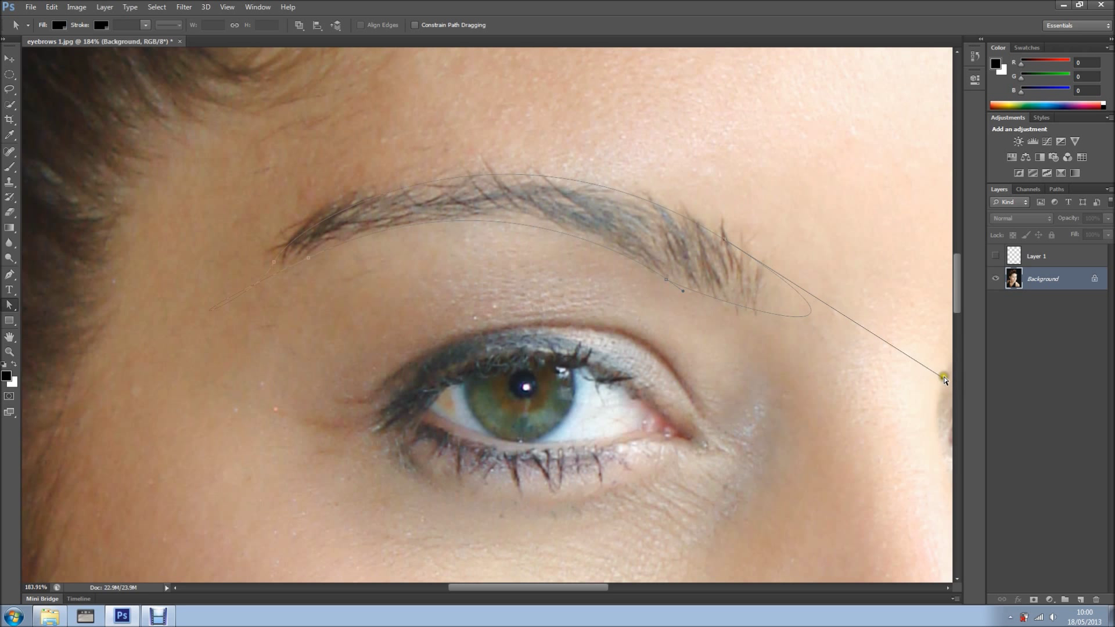
drag(942, 376, 861, 338)
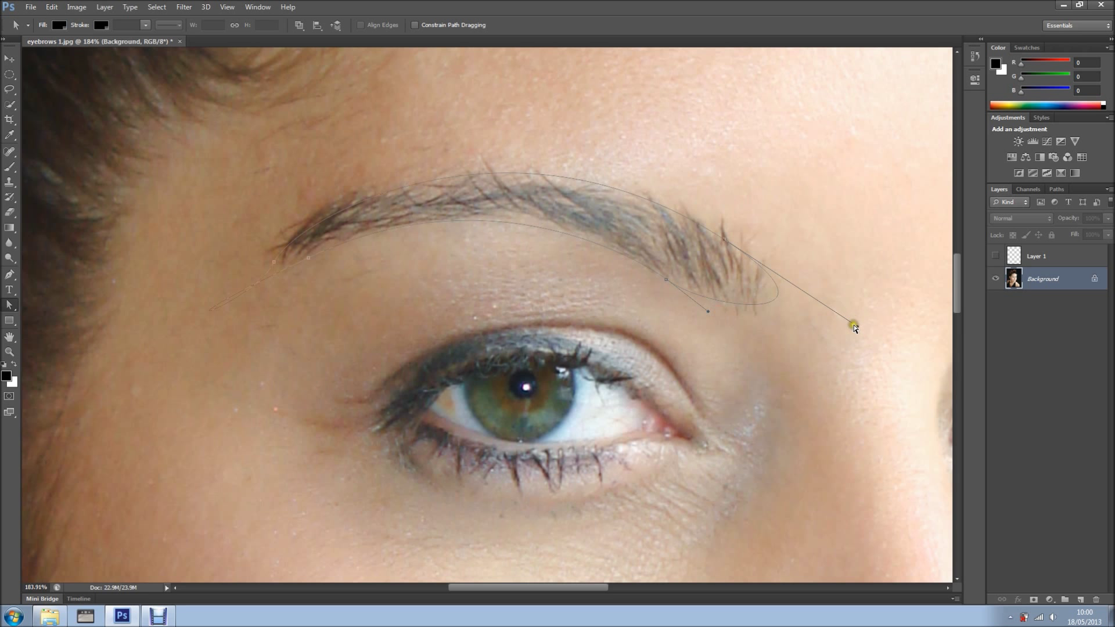
drag(853, 325, 829, 314)
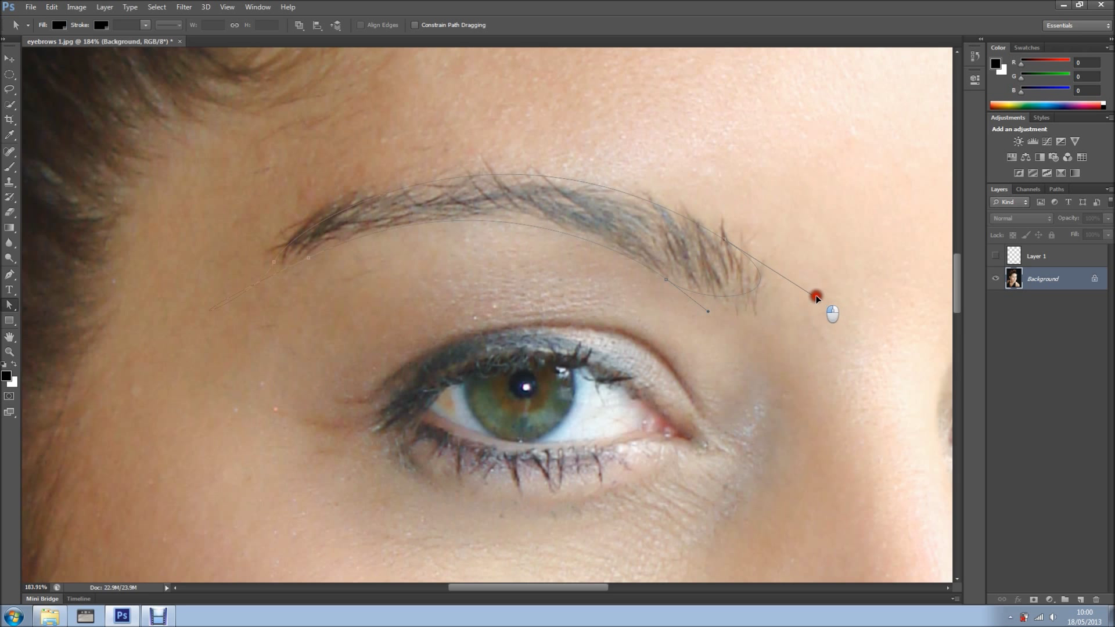
drag(815, 296, 710, 312)
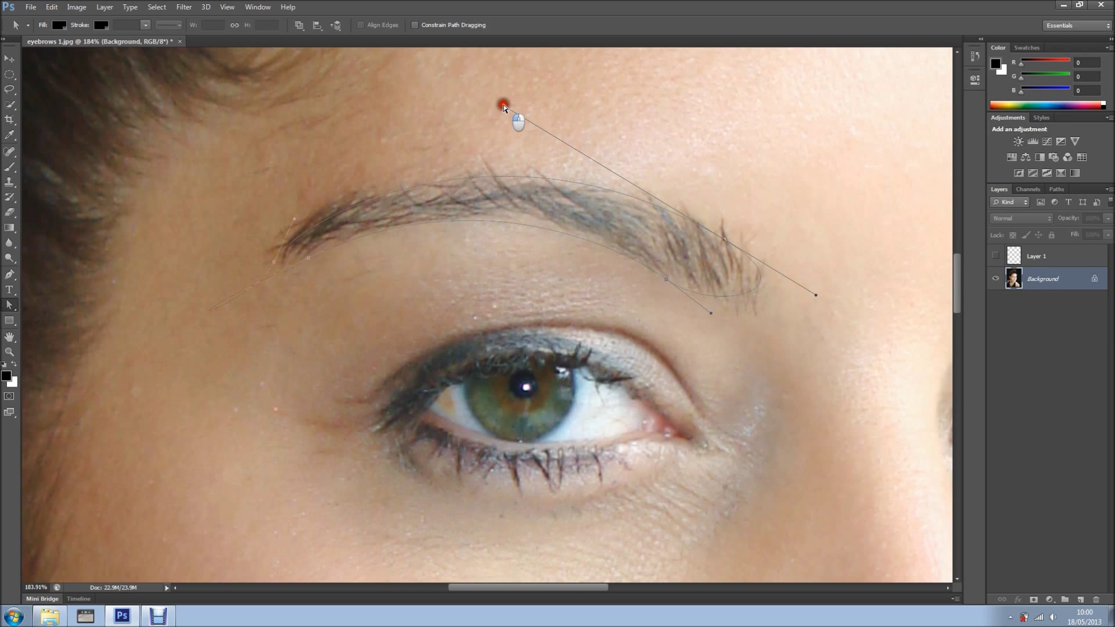
drag(503, 105, 534, 115)
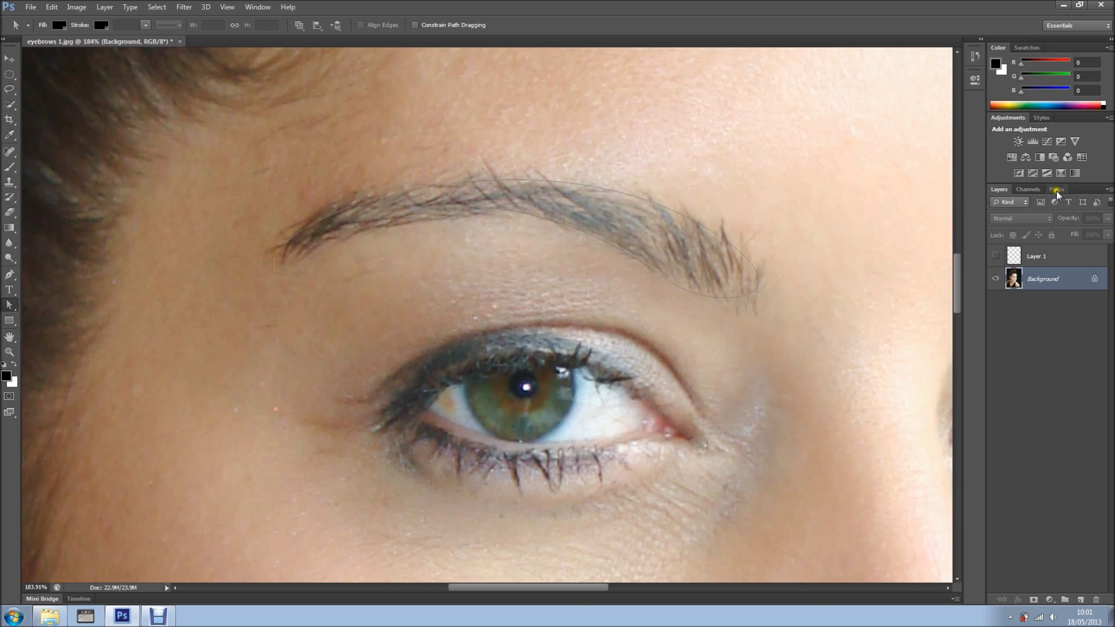
- Show the Paths panel via the Window menu and save the Work Path
click(1056, 188)
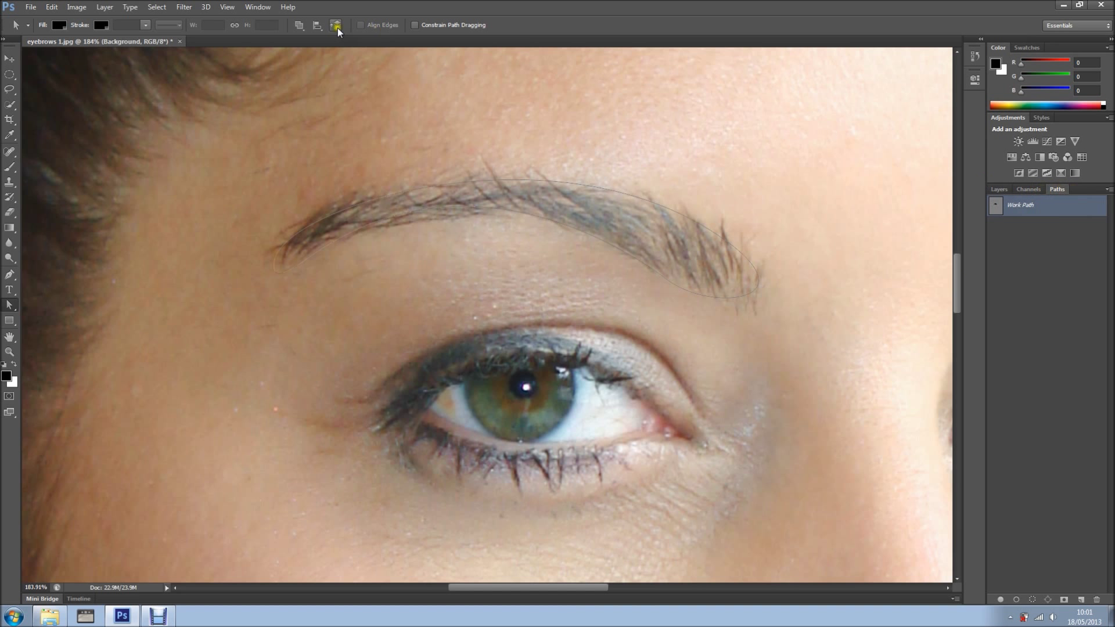
click(258, 6)
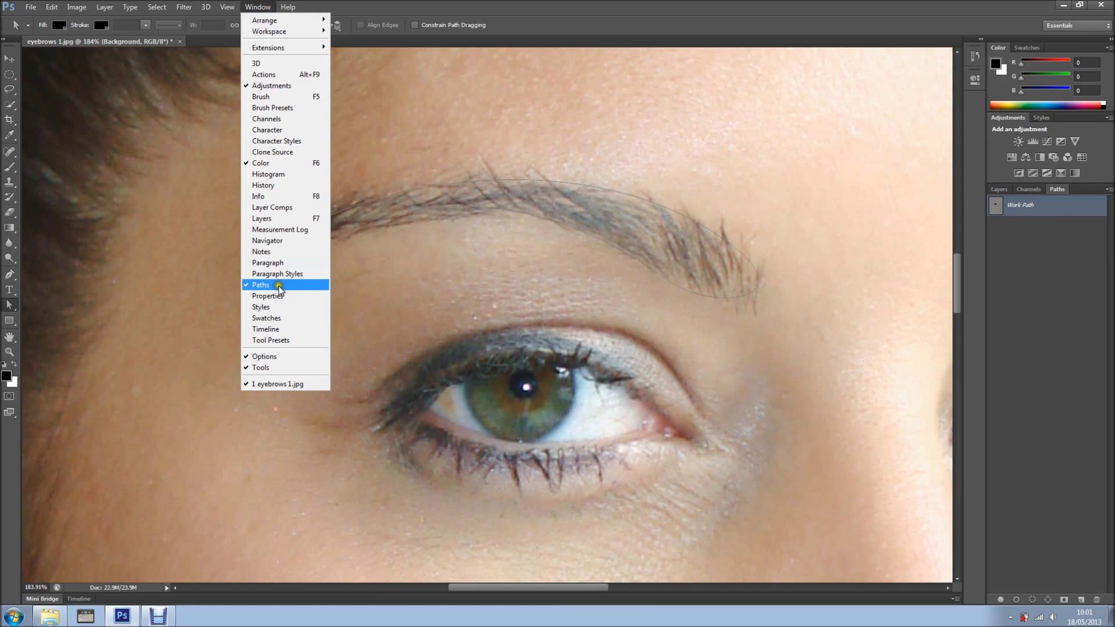
click(277, 285)
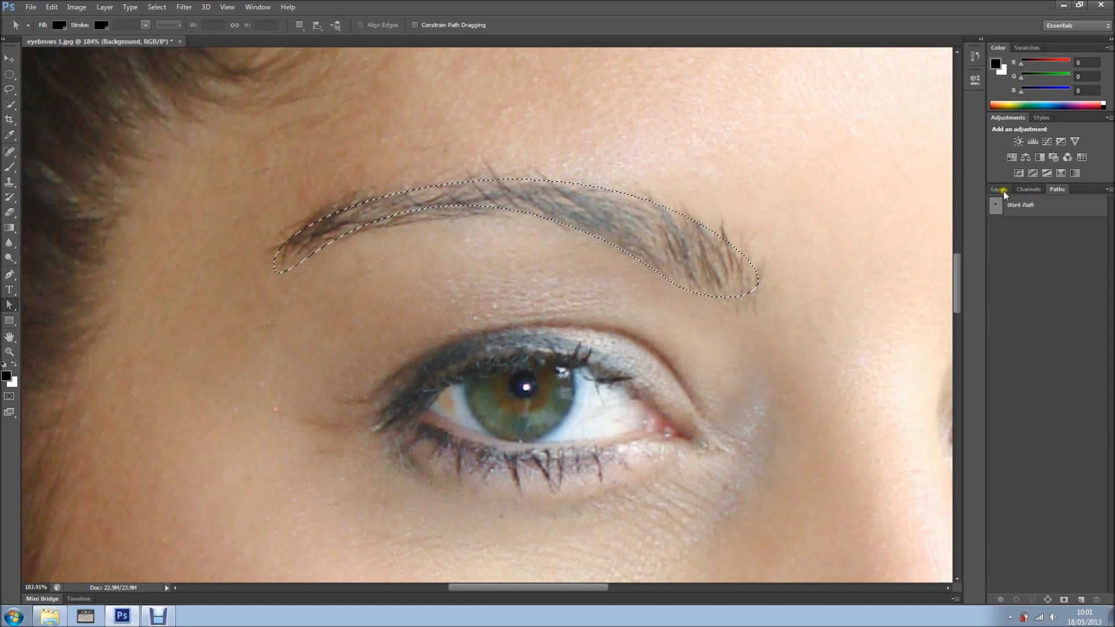
- Load the eyebrow path as a selection and return to the Layers panel on Layer 1
click(996, 188)
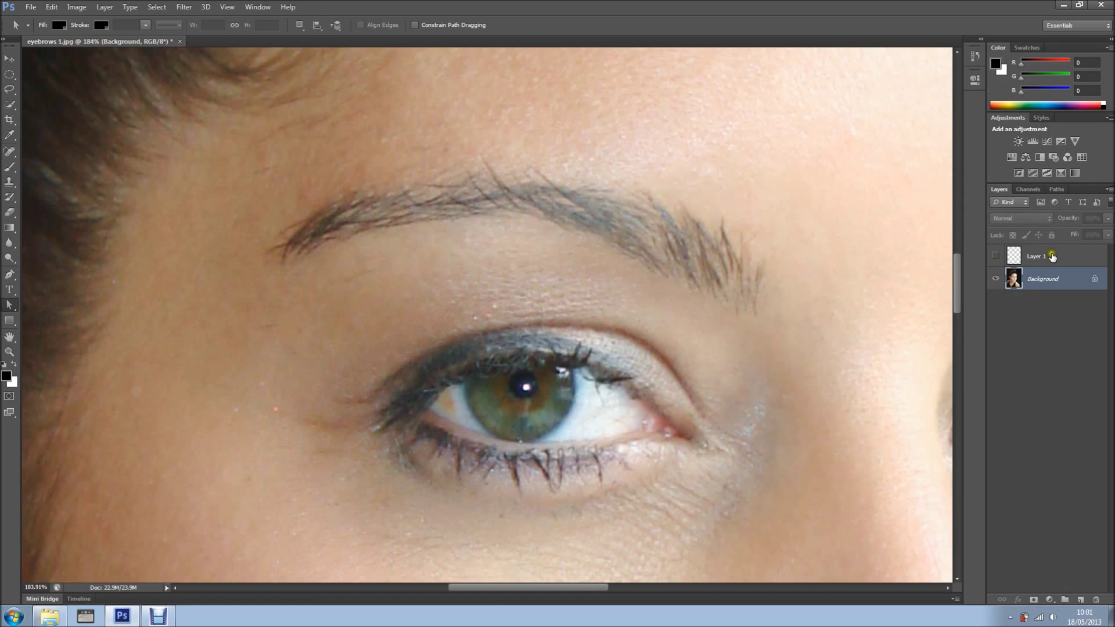
click(1057, 188)
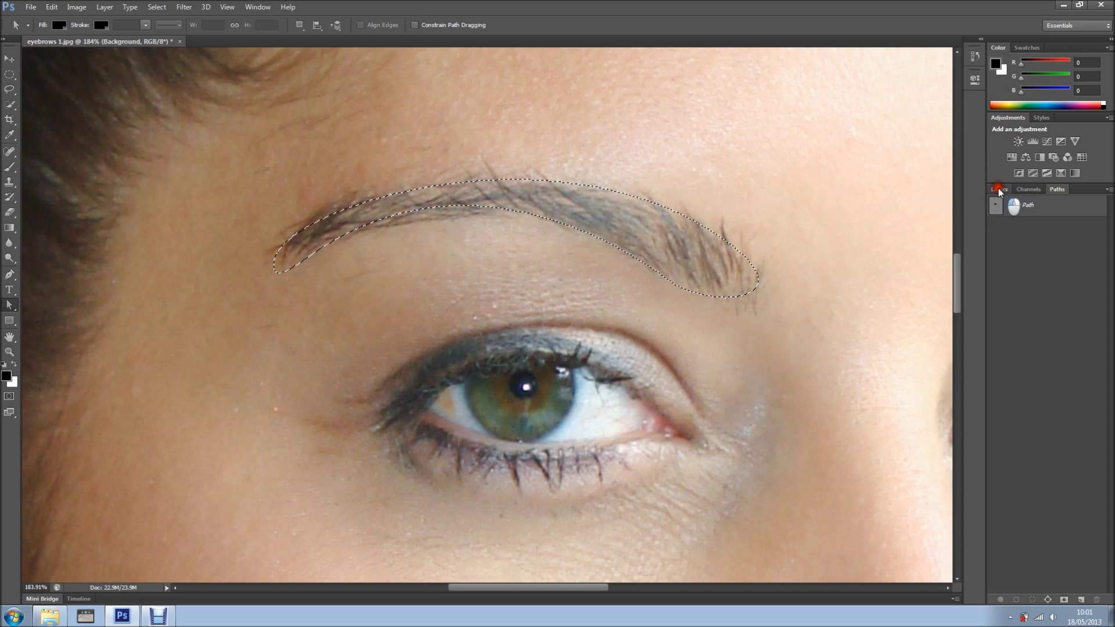
click(999, 188)
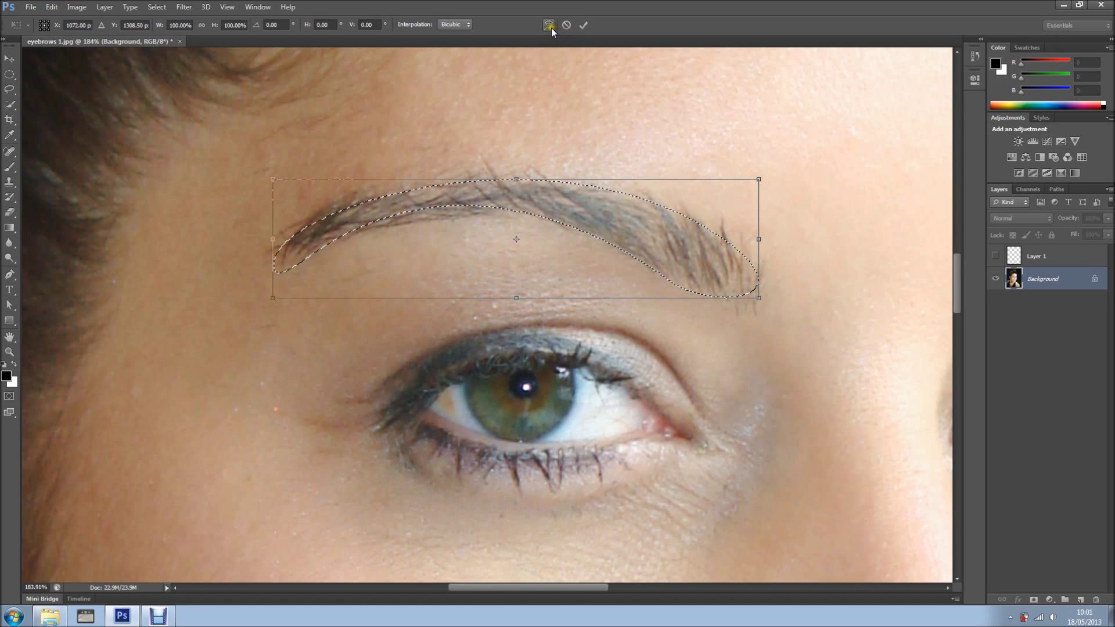
- Warp the transformed selection into a fuller eyebrow curve and commit the warp
click(546, 25)
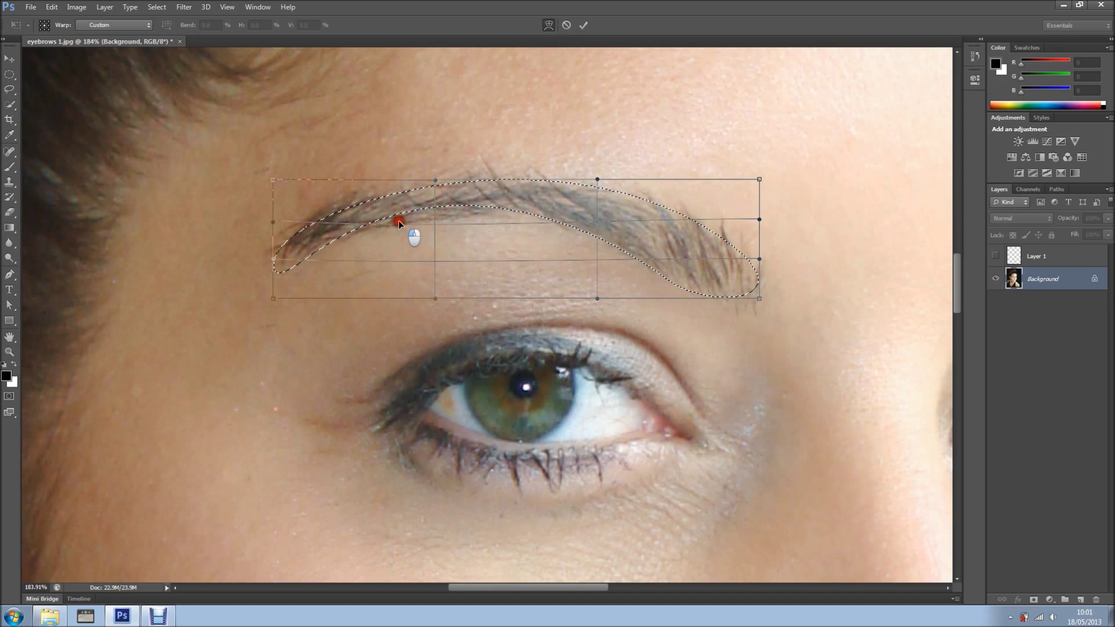
drag(398, 221, 379, 205)
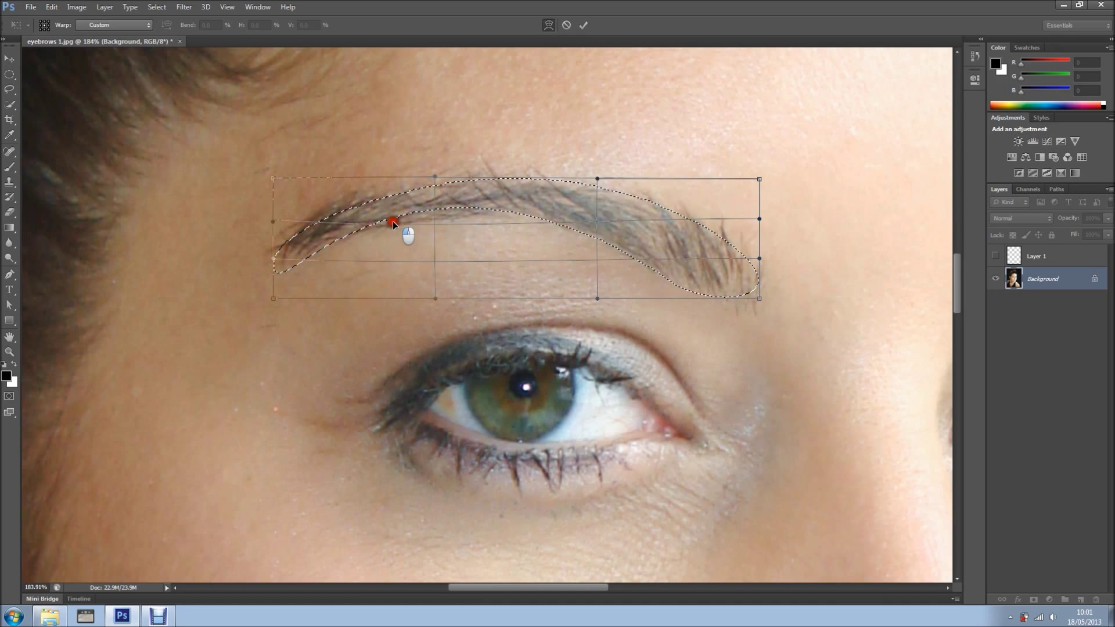
drag(395, 222, 359, 202)
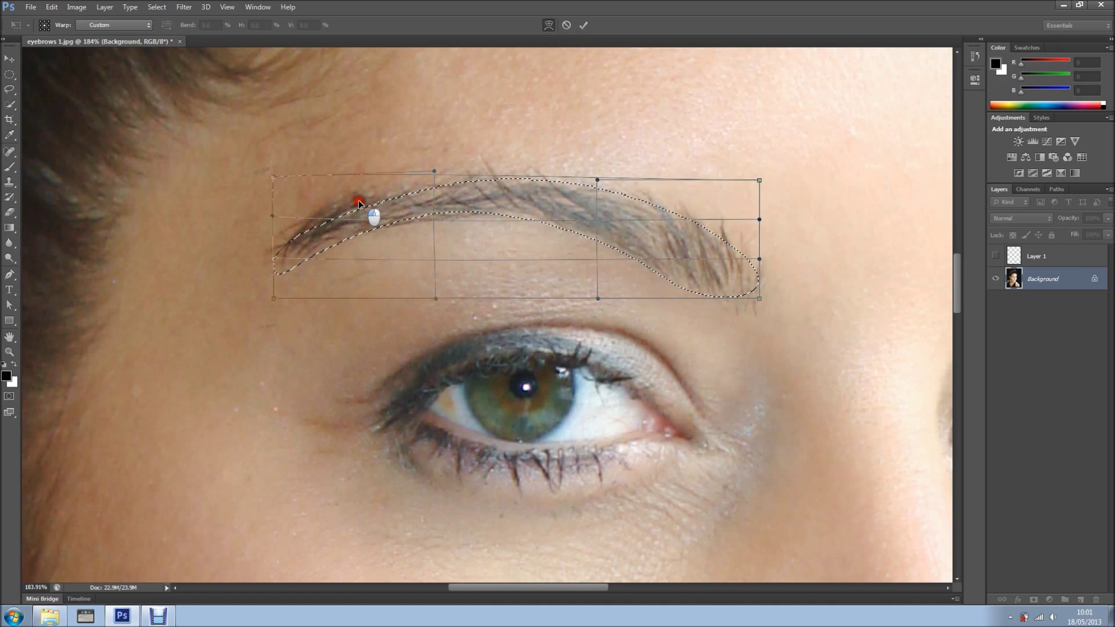
drag(357, 202, 434, 211)
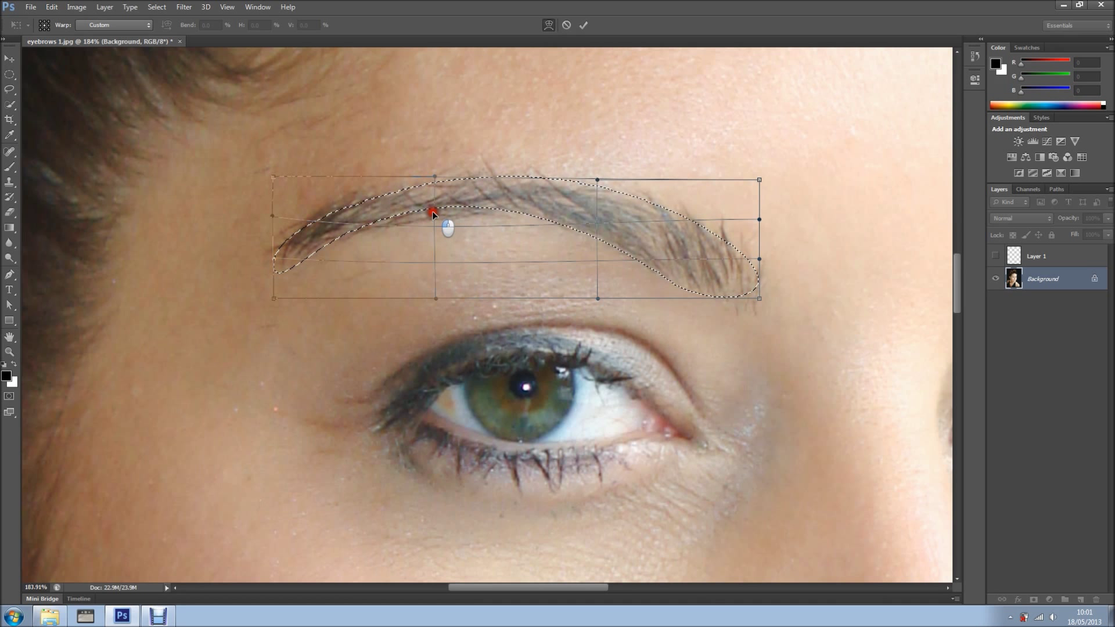
click(583, 24)
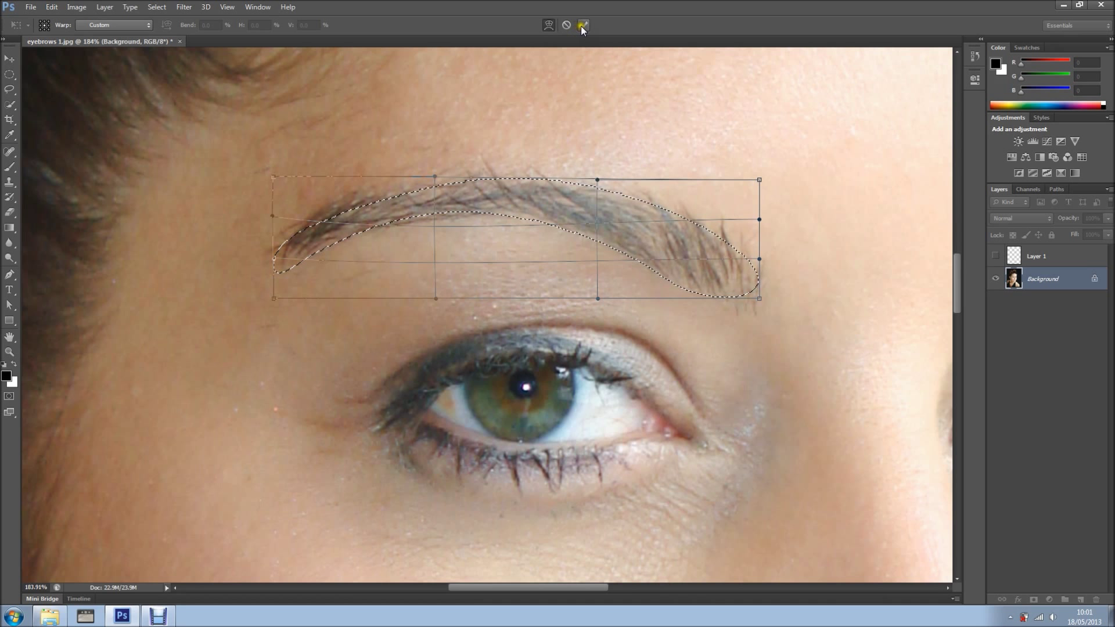
click(584, 24)
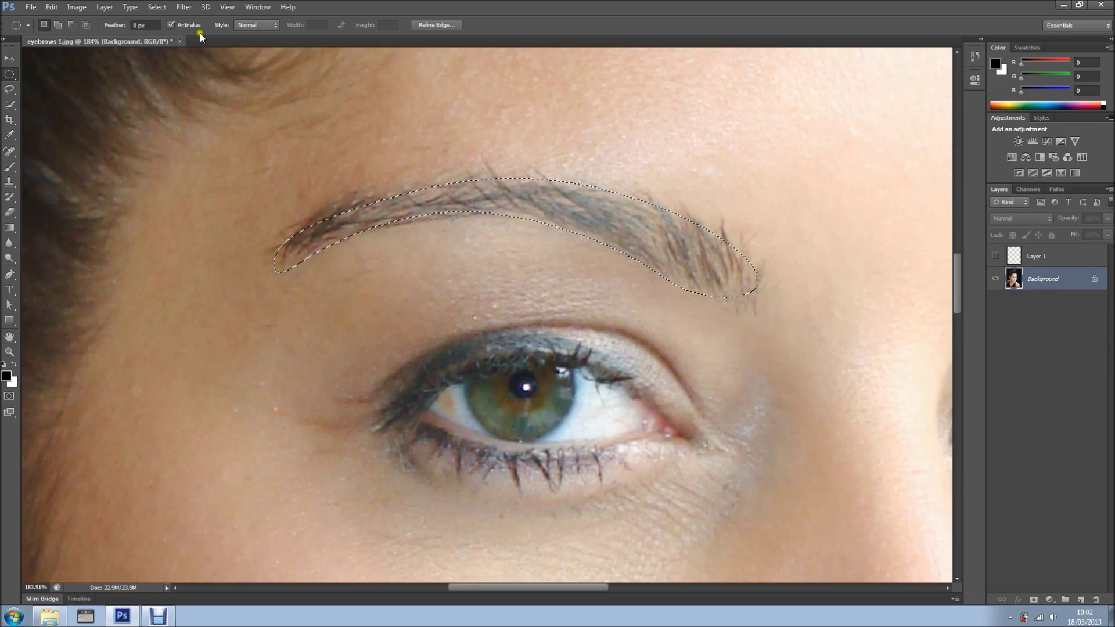
- Feather the eyebrow selection by a small radius via Select > Modify > Feather
click(156, 6)
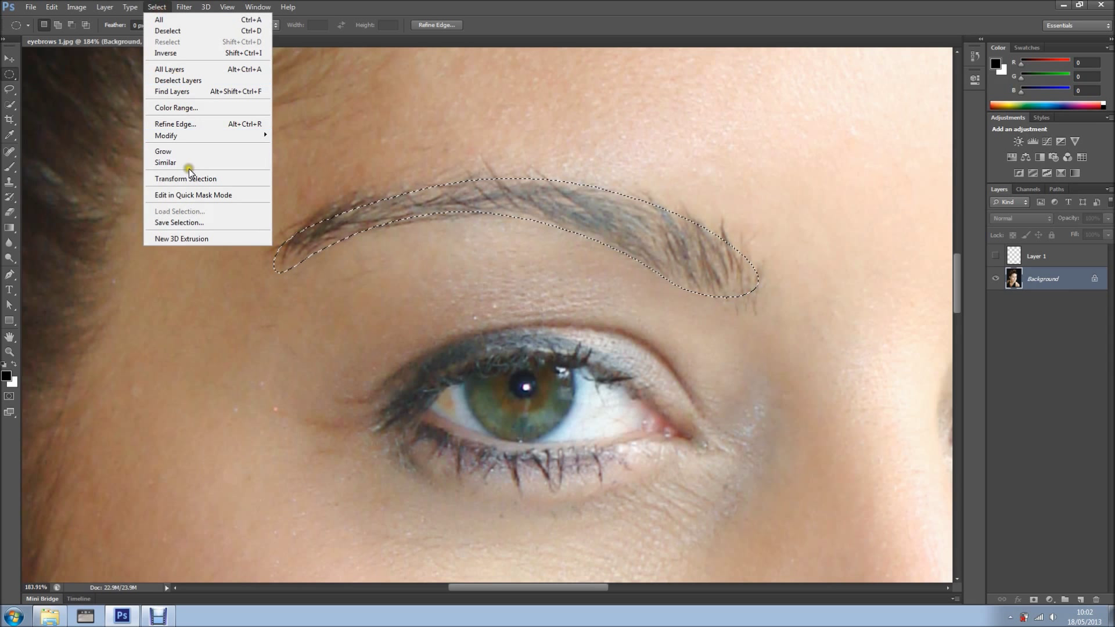
mouse_move(166, 135)
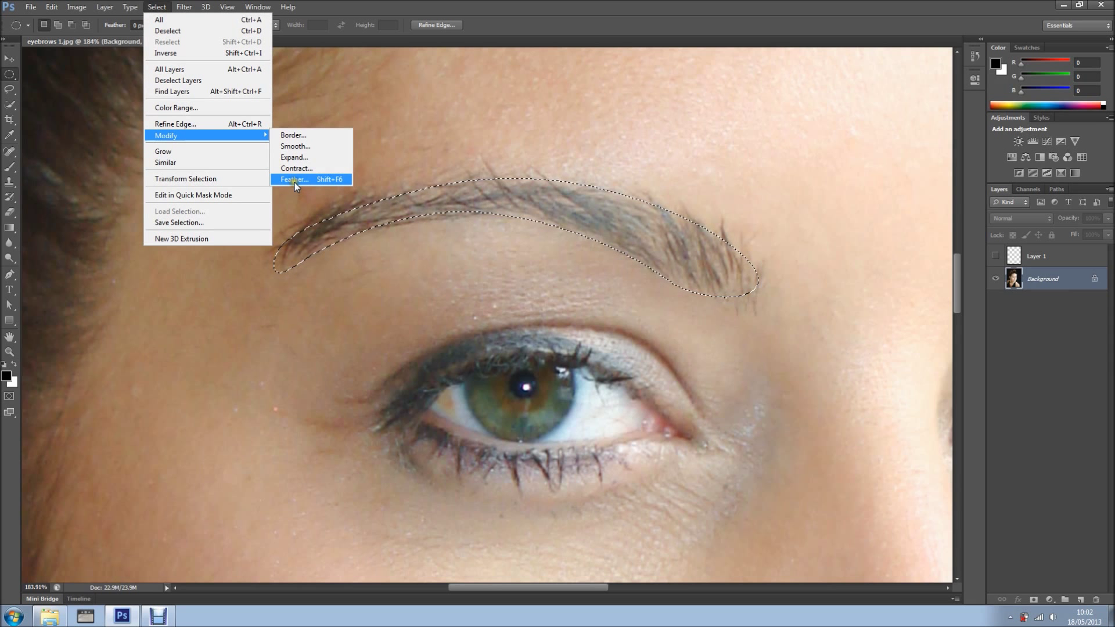
click(297, 179)
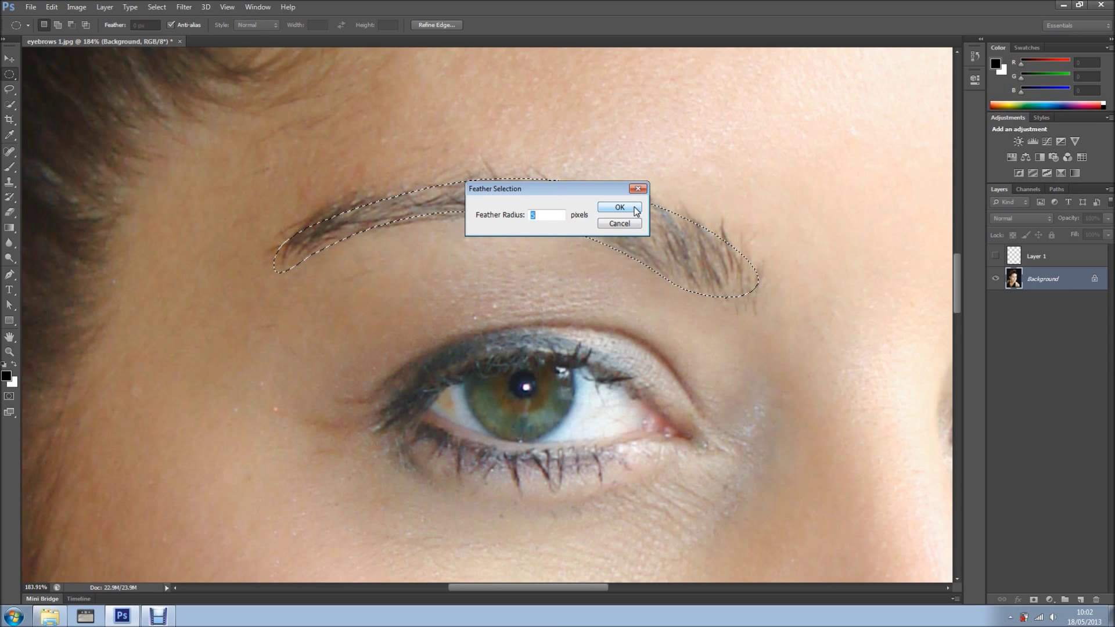
click(619, 207)
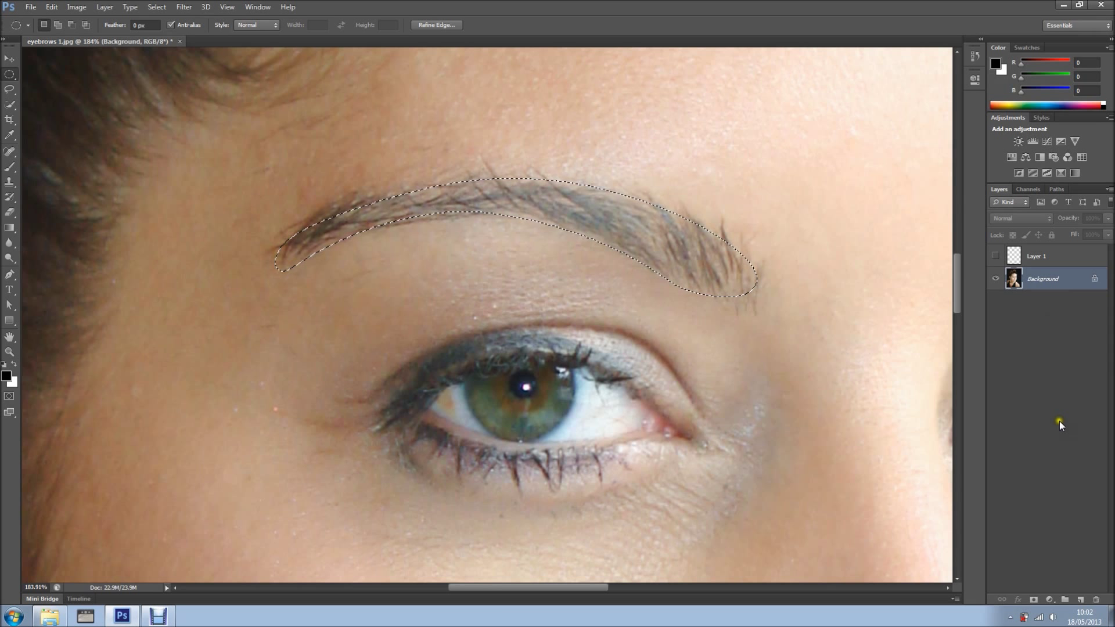
- Add a new empty layer and clone-stamp eyebrow hairs into the brow's tail area
click(1079, 598)
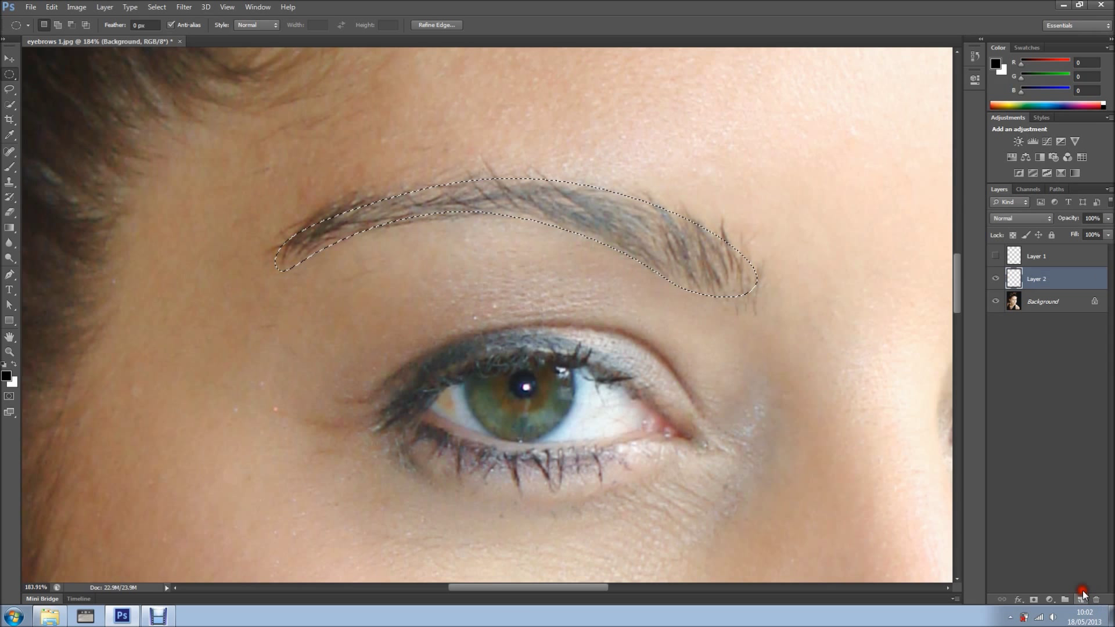
click(8, 184)
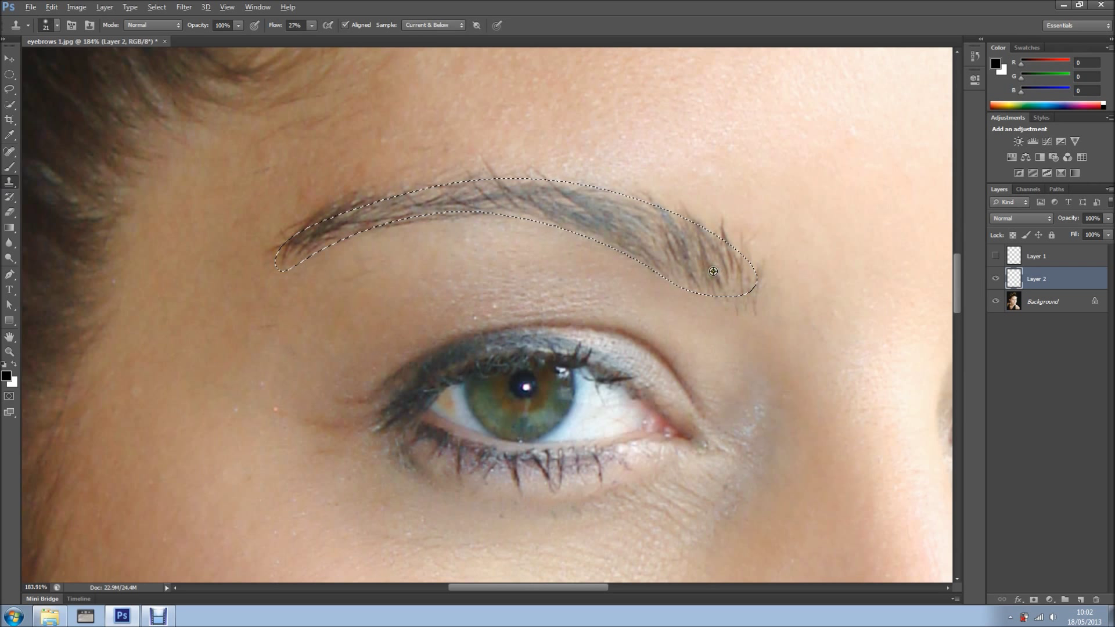
click(731, 302)
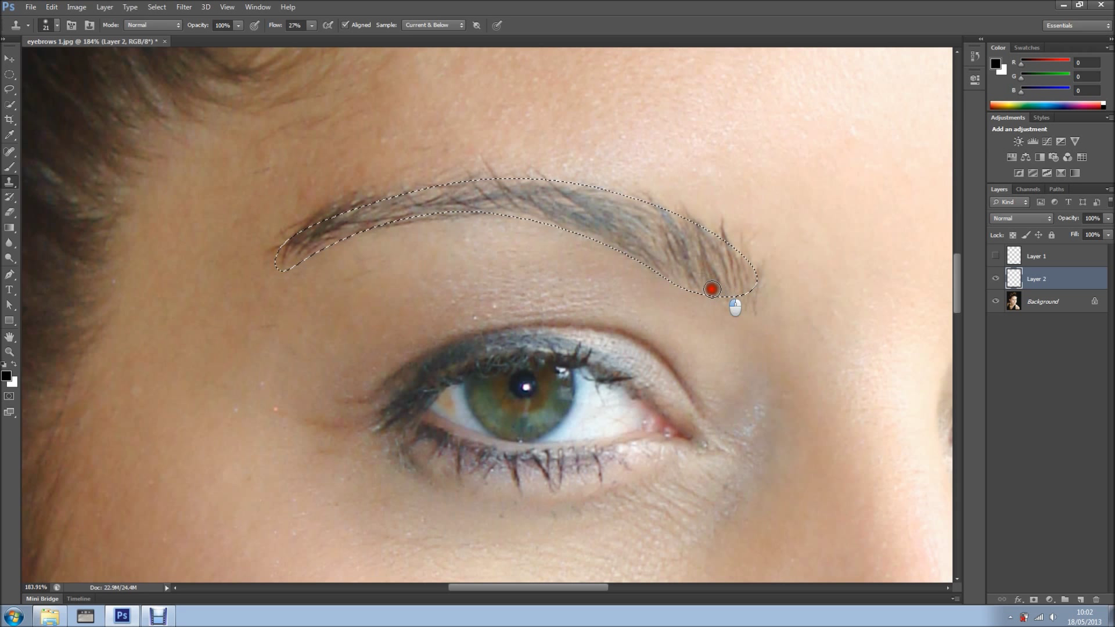
drag(712, 290, 677, 238)
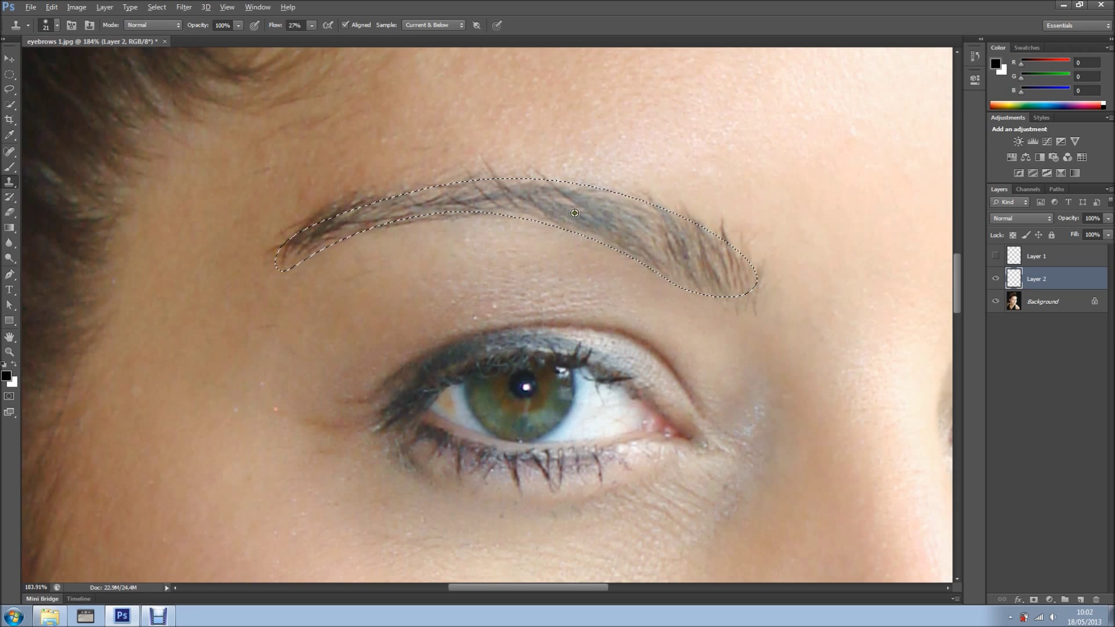
- Resample the brow and fill its middle and upper edge with cloned hairs
click(563, 214)
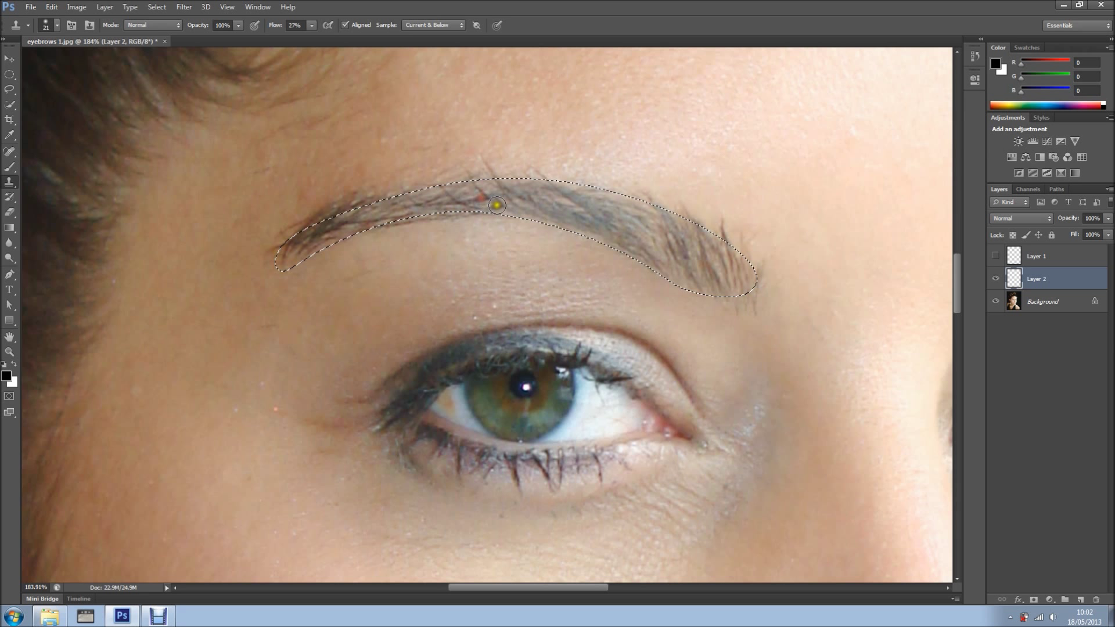
drag(496, 205, 304, 246)
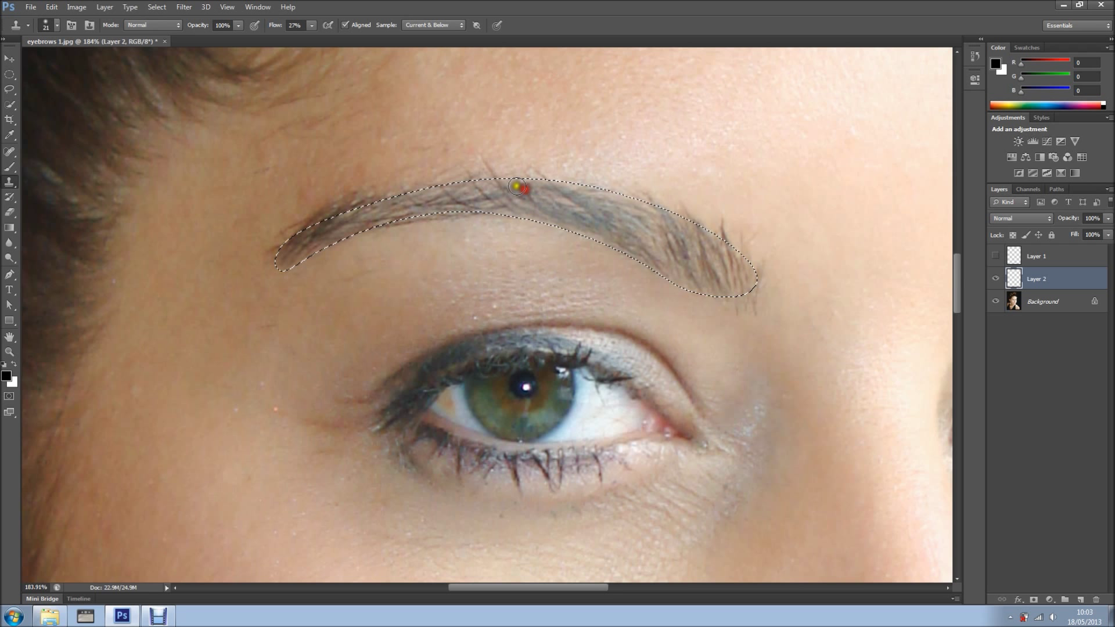
drag(518, 187, 605, 215)
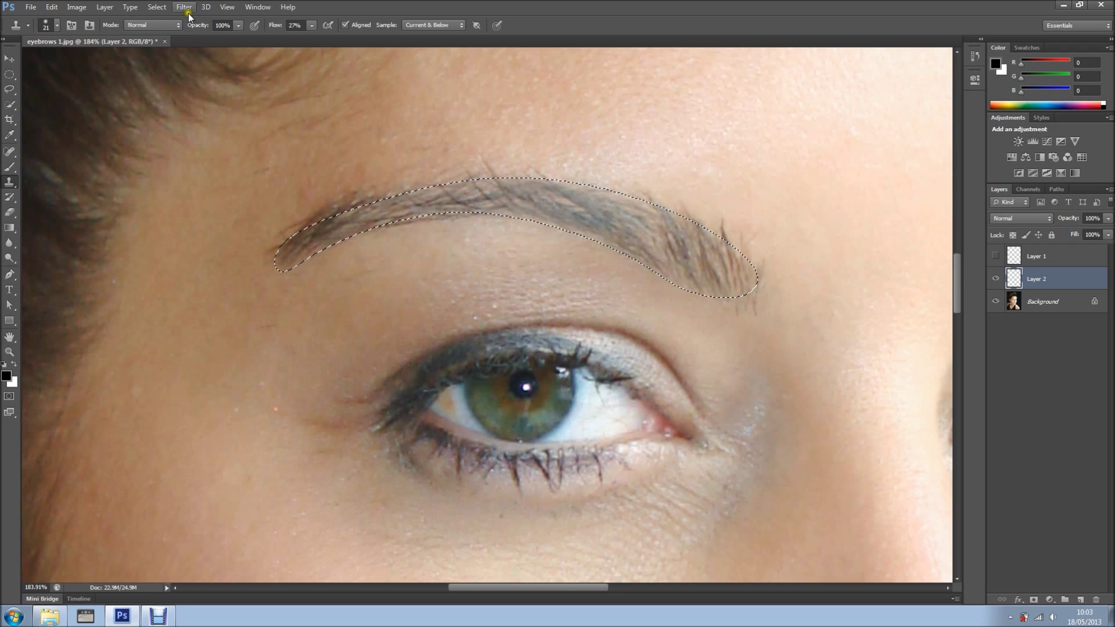
- Invert the selection to the surrounding skin and sample clean skin as clone source
click(155, 7)
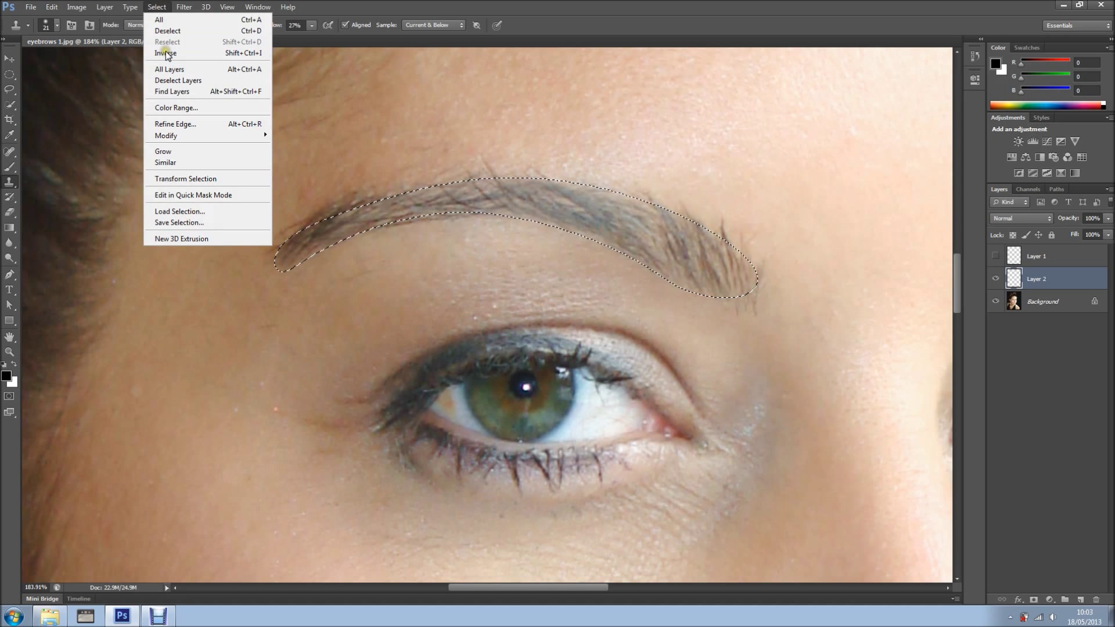
click(167, 53)
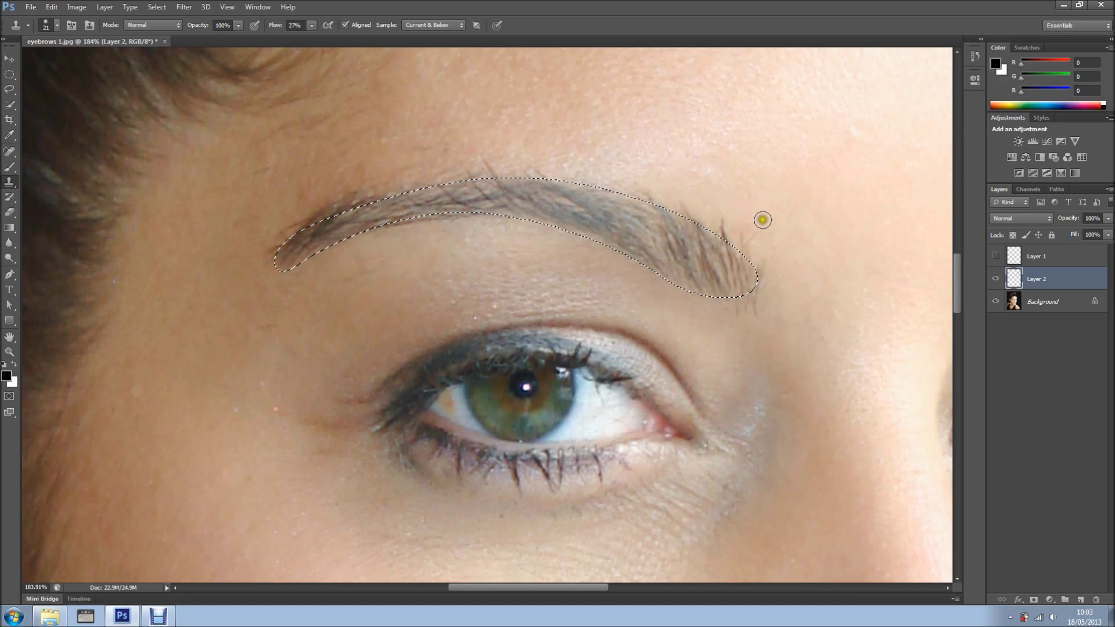
click(732, 232)
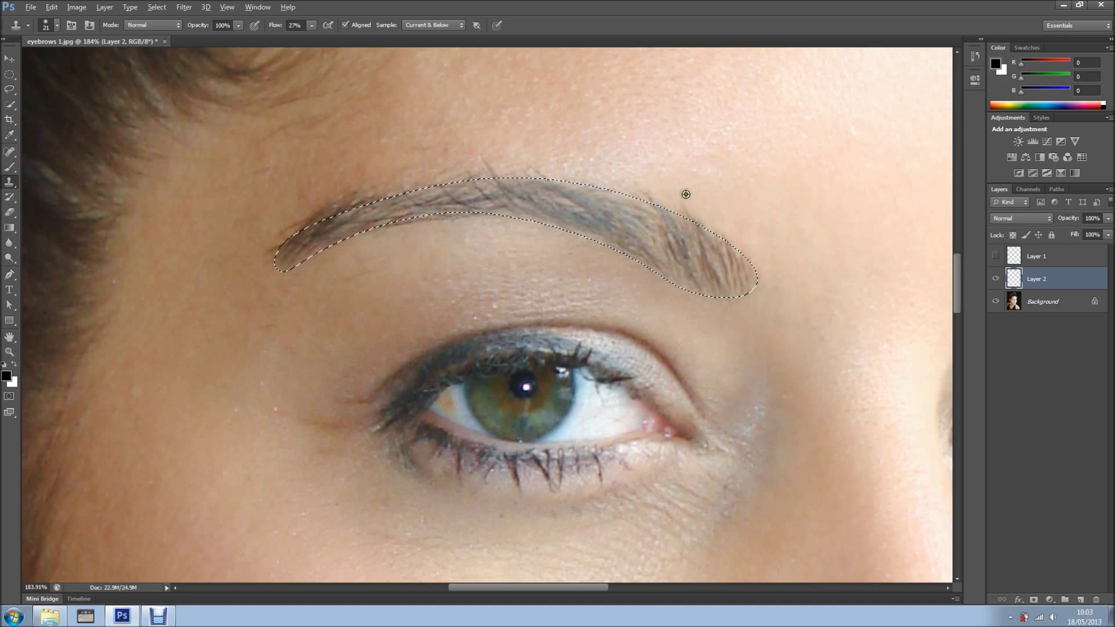
- Paint cloned skin over stray hairs above the tail, along the top and lower edge
click(724, 216)
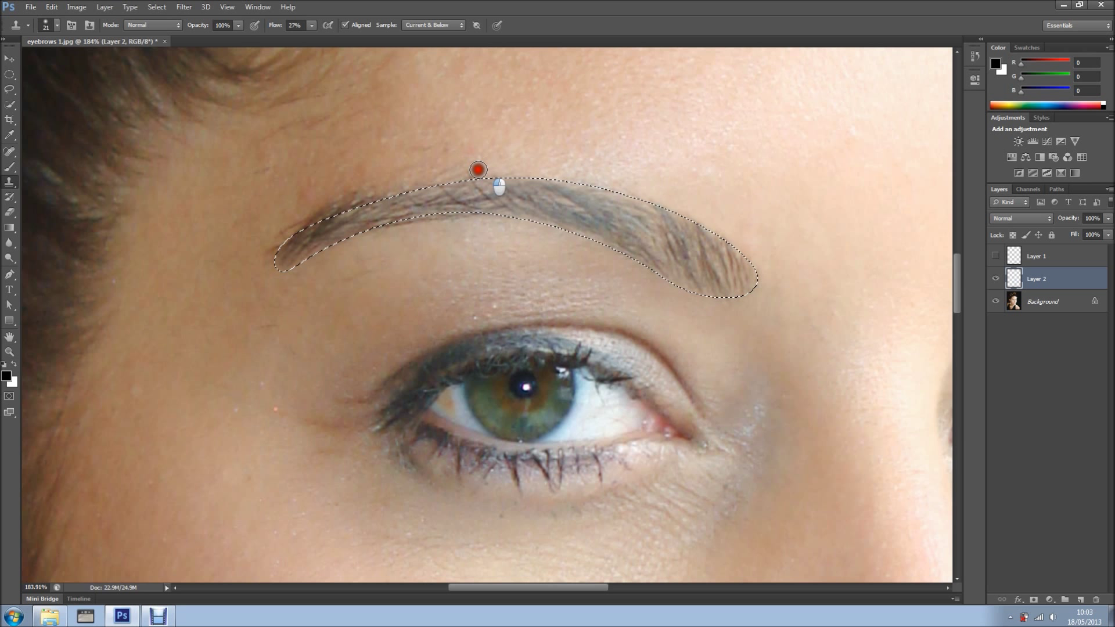
drag(477, 170, 392, 176)
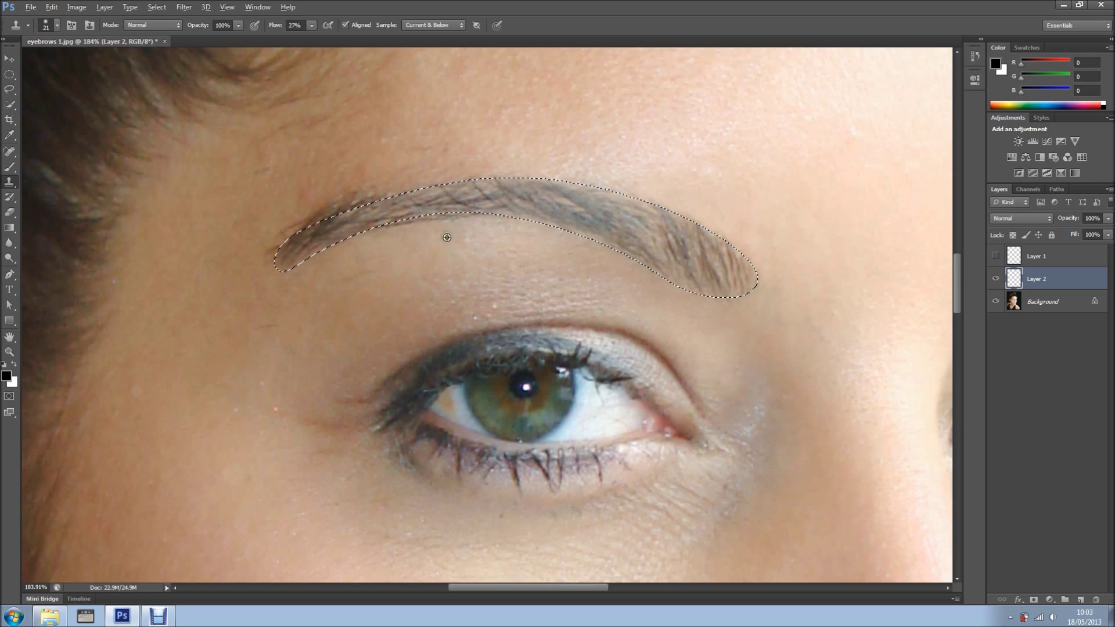
click(419, 240)
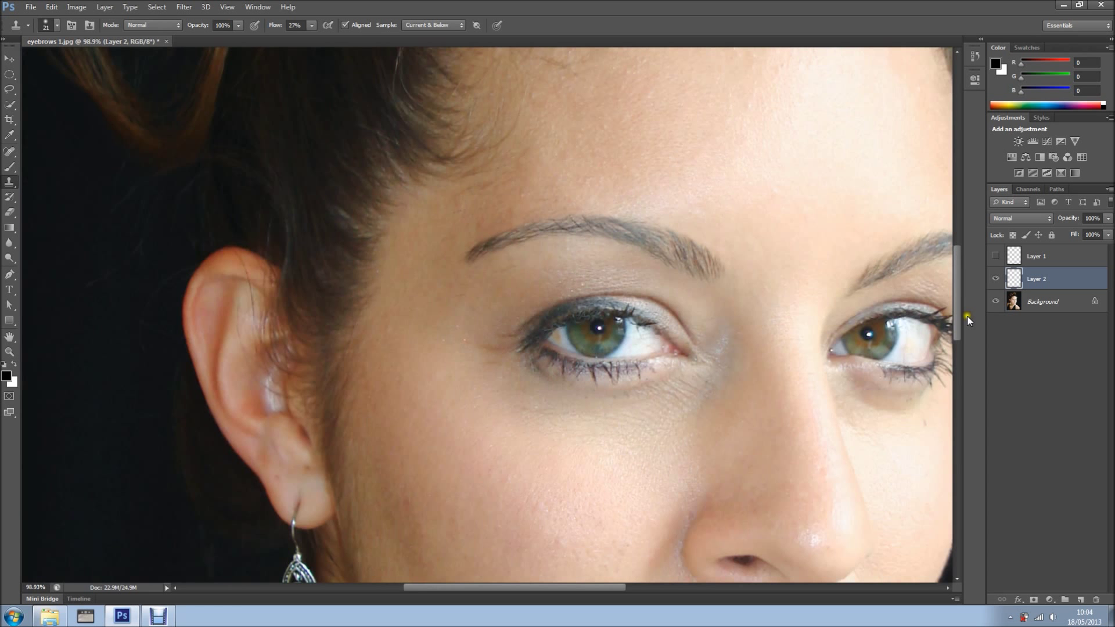
- Toggle Layer 2's visibility to compare the fuller eyebrow with the original
click(995, 279)
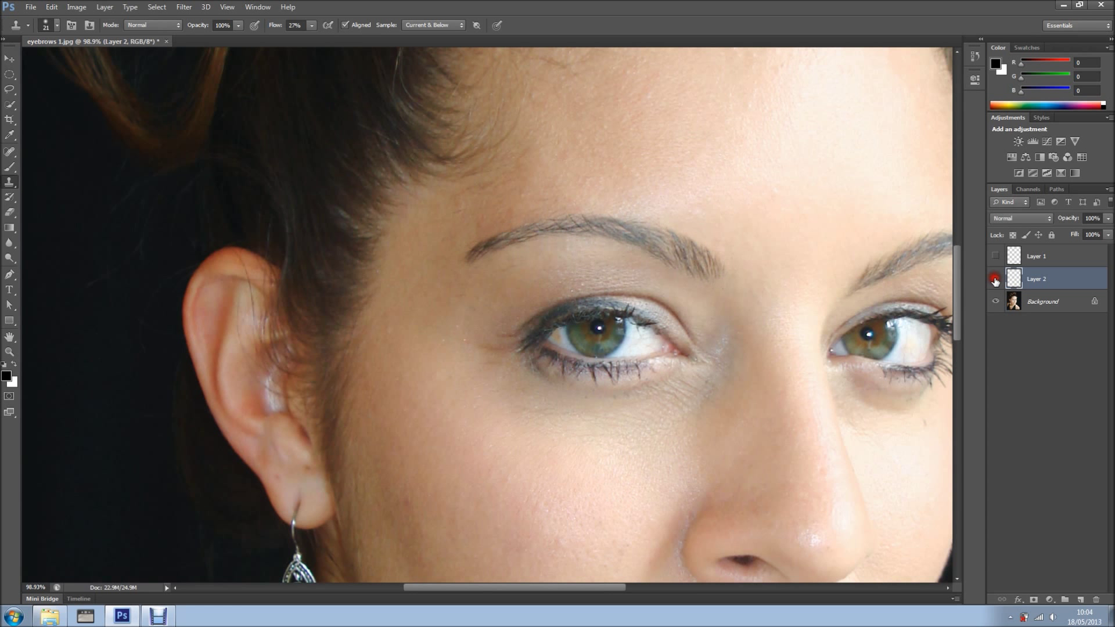